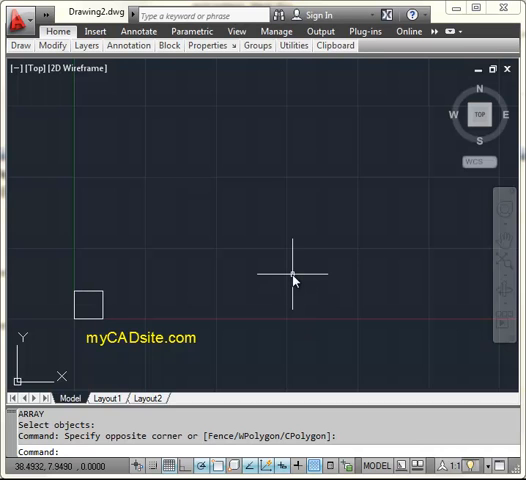
mouse_move(289, 270)
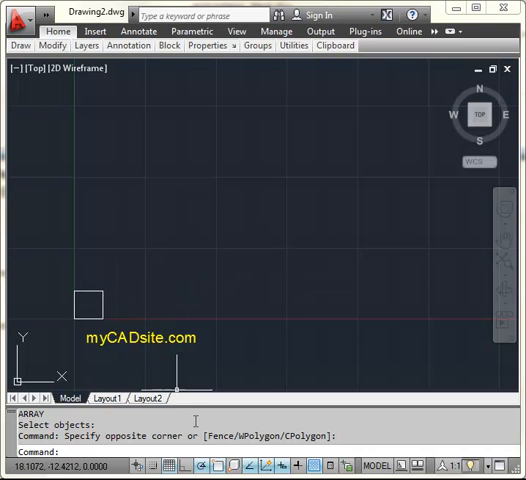
mouse_move(128, 287)
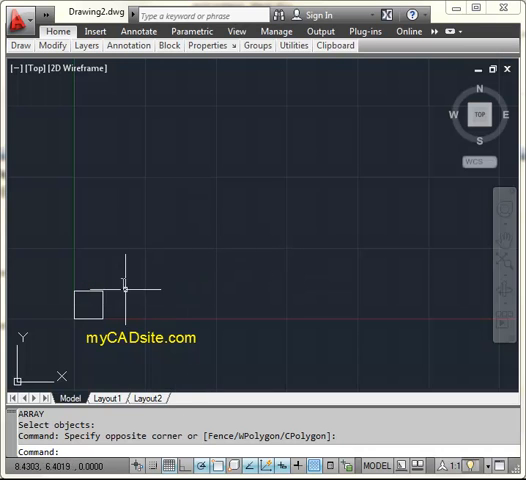
mouse_move(125, 278)
type("A")
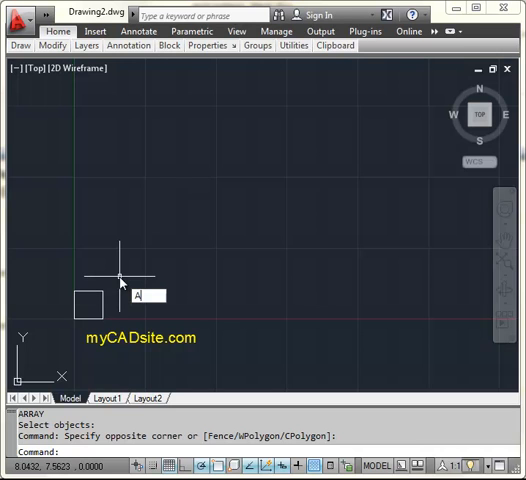
Pick the Rectangular option (R) from the array type choices.
type("R")
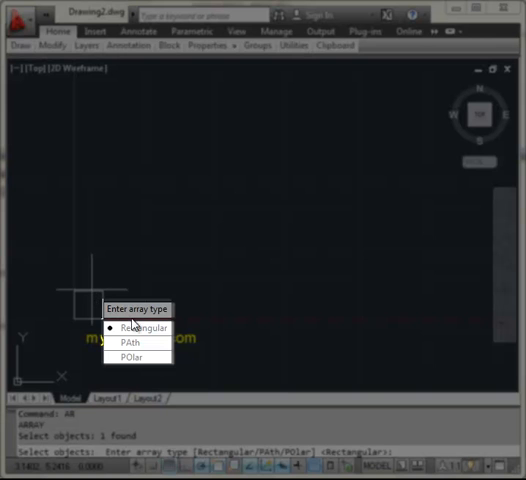
mouse_move(131, 345)
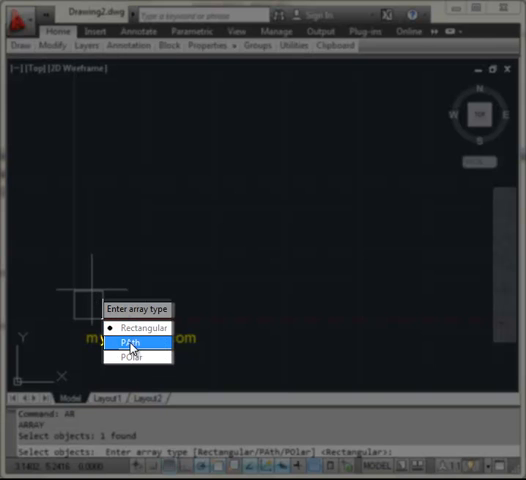
mouse_move(133, 358)
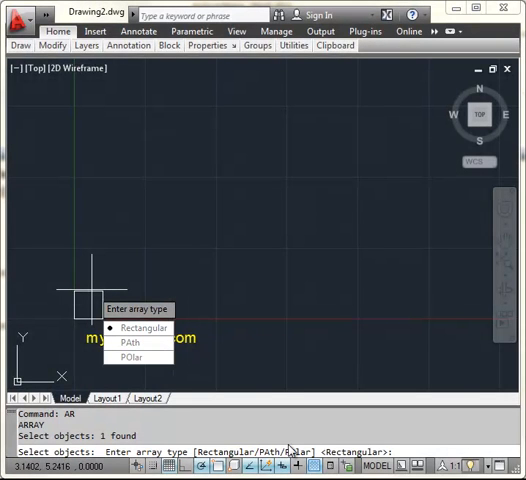
Choose a rectangular array and enter a count of 4 rows.
left_click(140, 327)
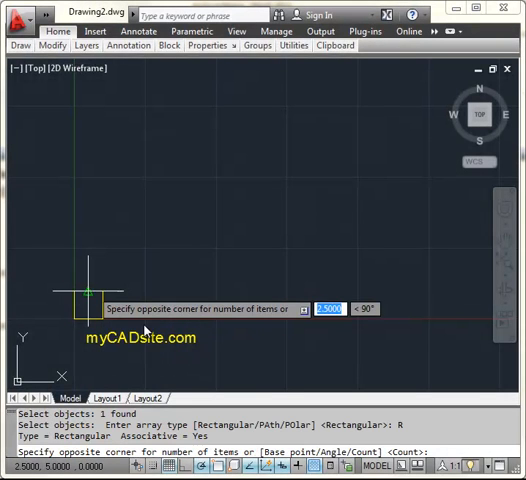
mouse_move(200, 369)
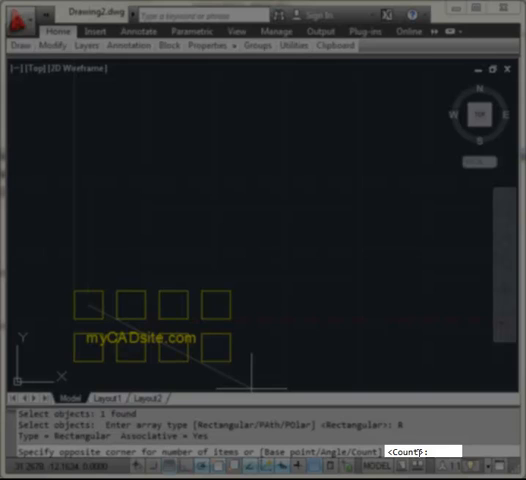
type("C")
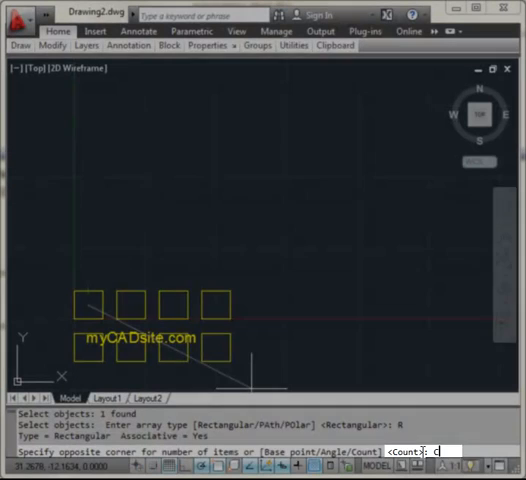
key("enter")
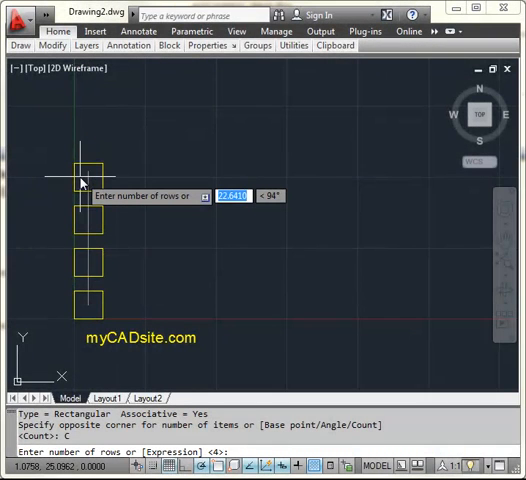
type("4")
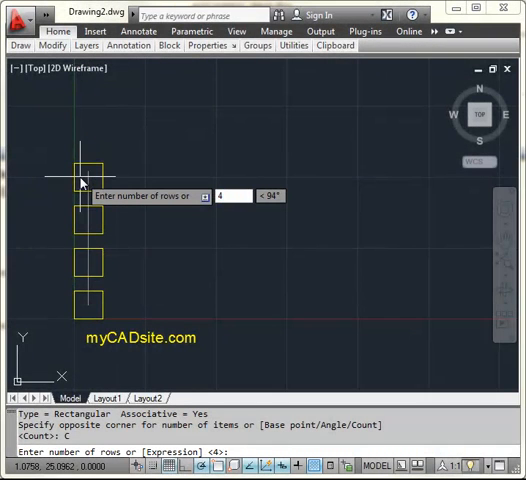
key("Enter")
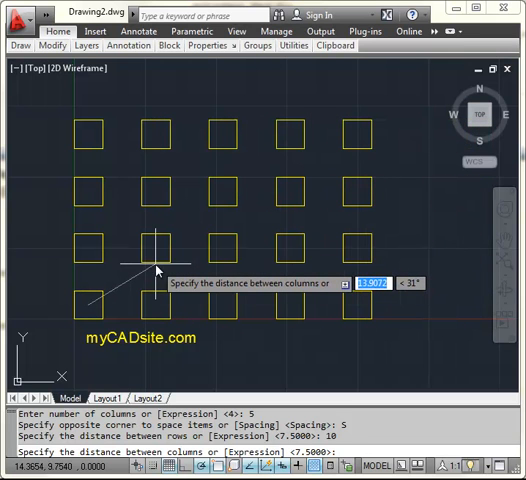
Set the column spacing to 15 units.
type("15")
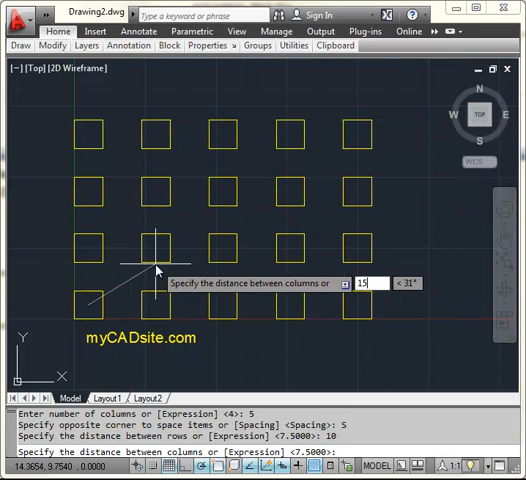
key("enter")
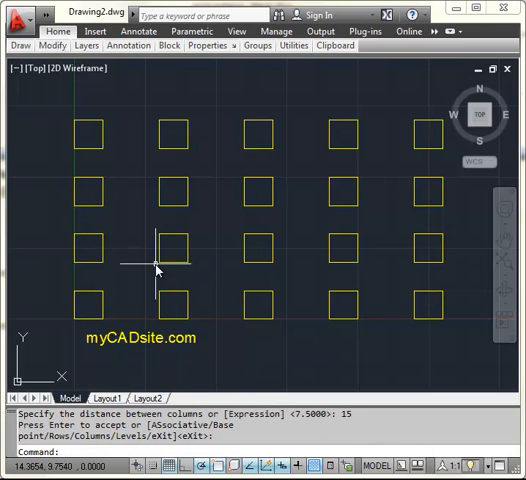
mouse_move(202, 108)
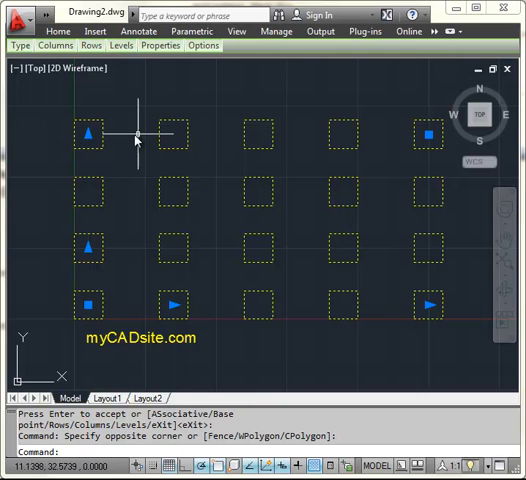
Select the whole associative array of squares for grip editing.
left_click(89, 133)
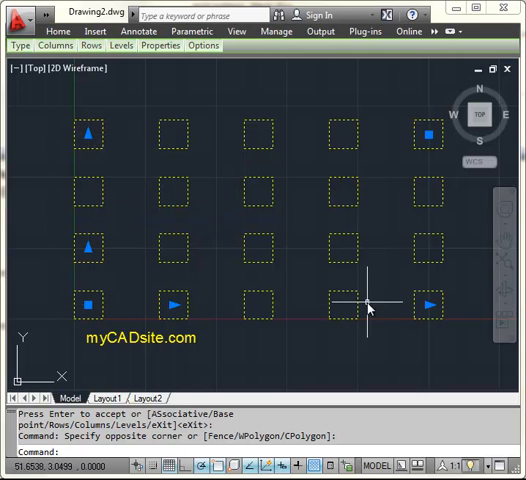
mouse_move(172, 304)
type("7")
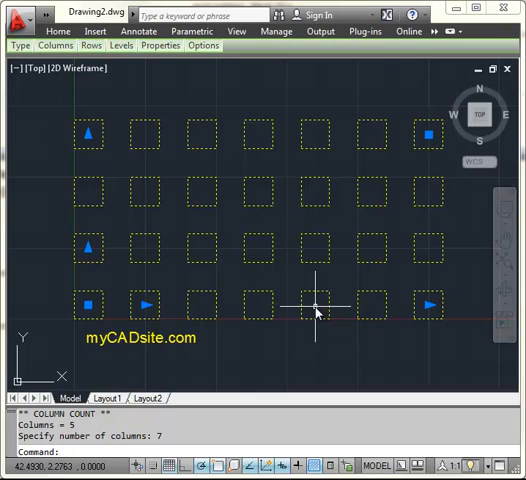
right_click(91, 303)
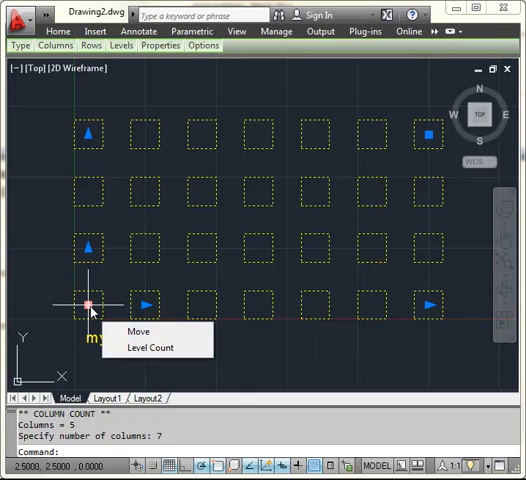
left_click(133, 331)
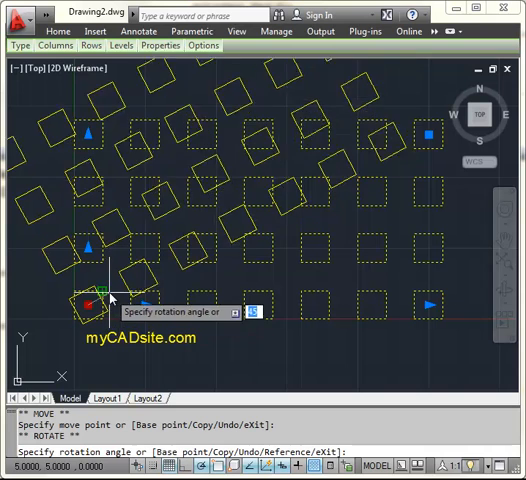
type("45")
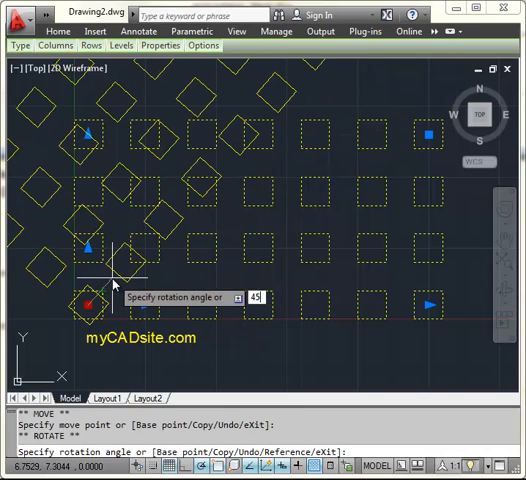
key("Enter")
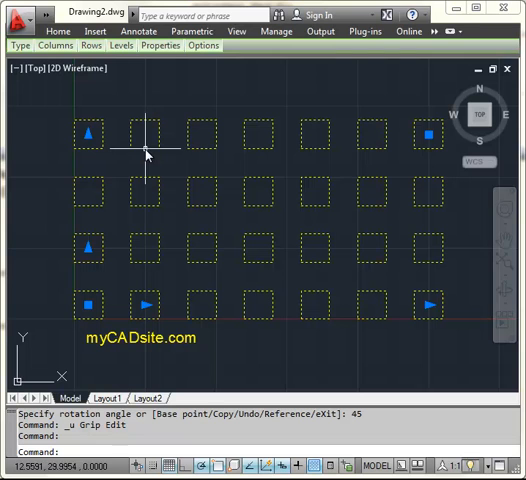
mouse_move(377, 155)
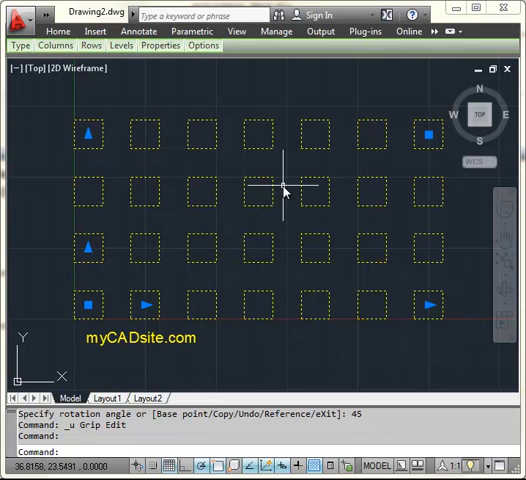
Explode the array with the X command.
type("X")
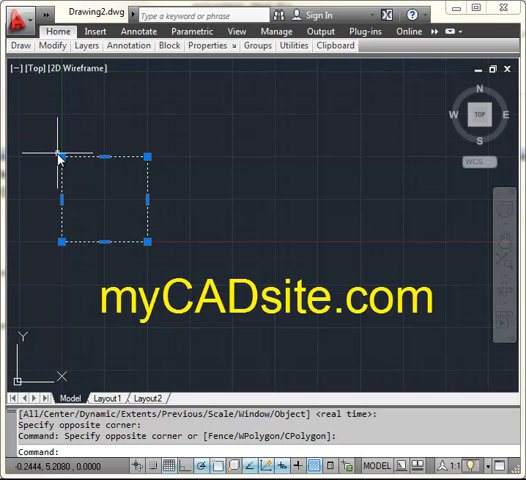
Stretch the square's left midpoint grip inward into a narrow upright rectangle.
left_click(62, 158)
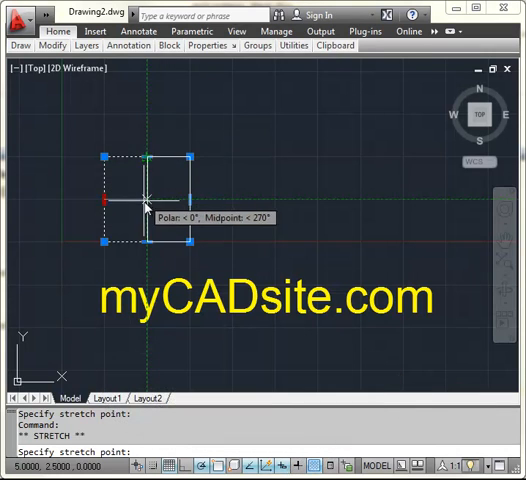
key("Escape")
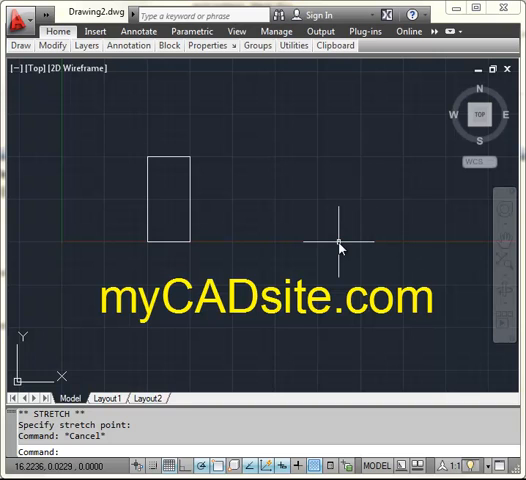
mouse_move(345, 253)
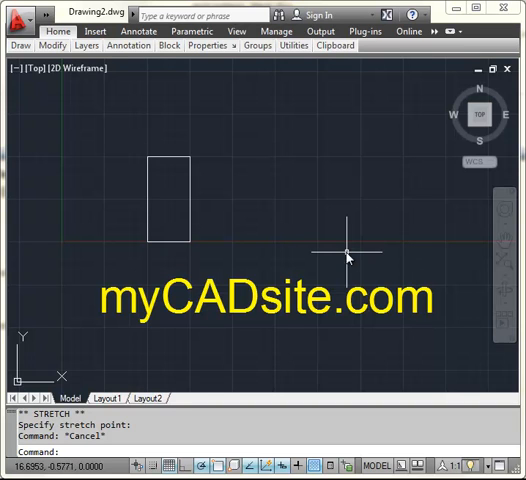